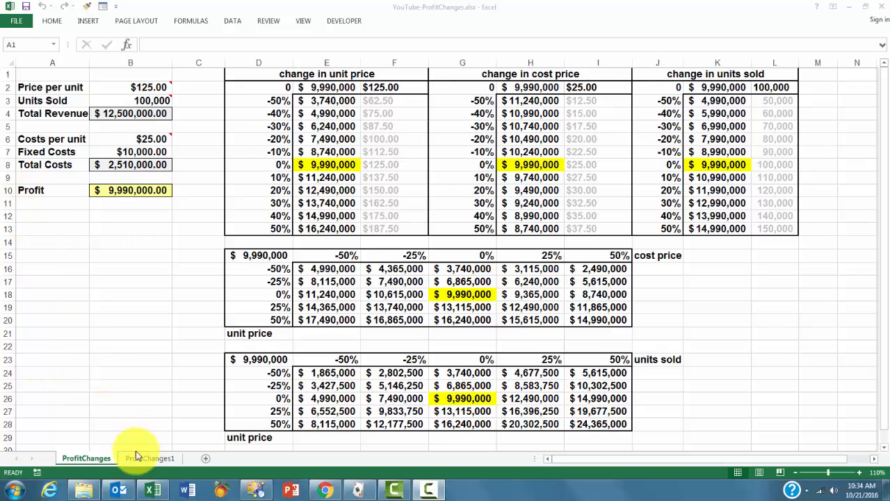
Open the ProfitChanges1 sheet with its empty what-if profit tables
left_click(148, 458)
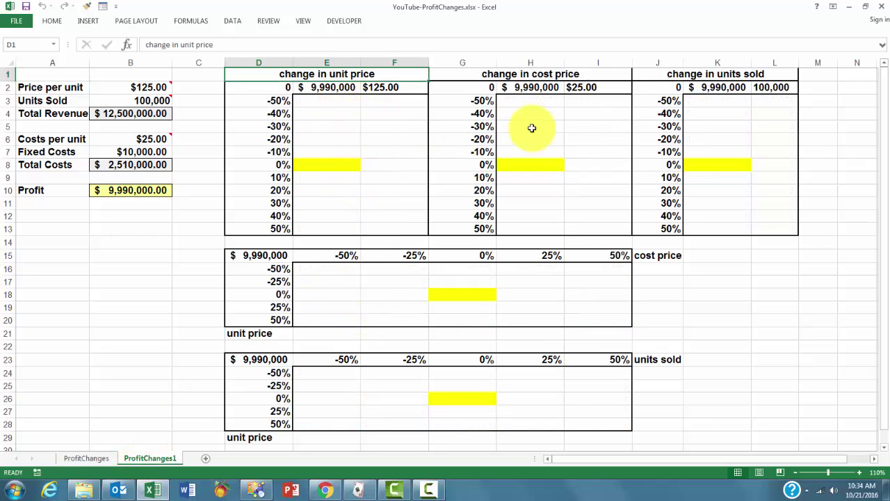
mouse_move(250, 103)
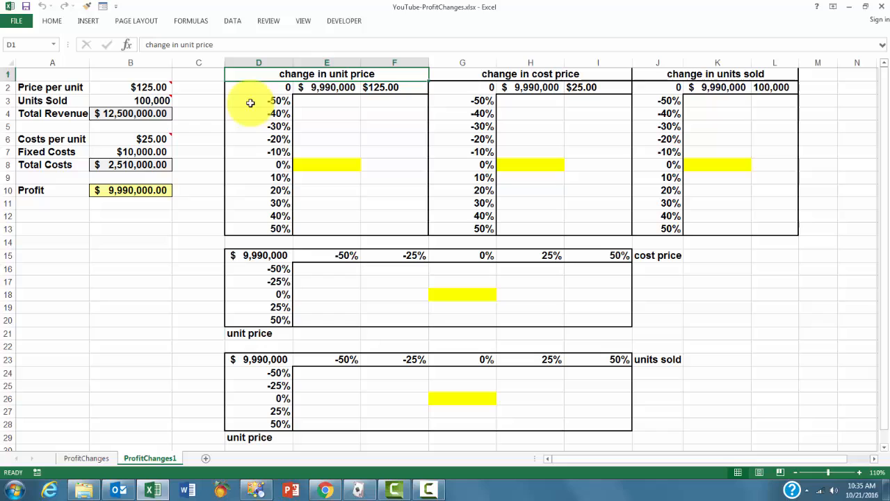
mouse_move(593, 165)
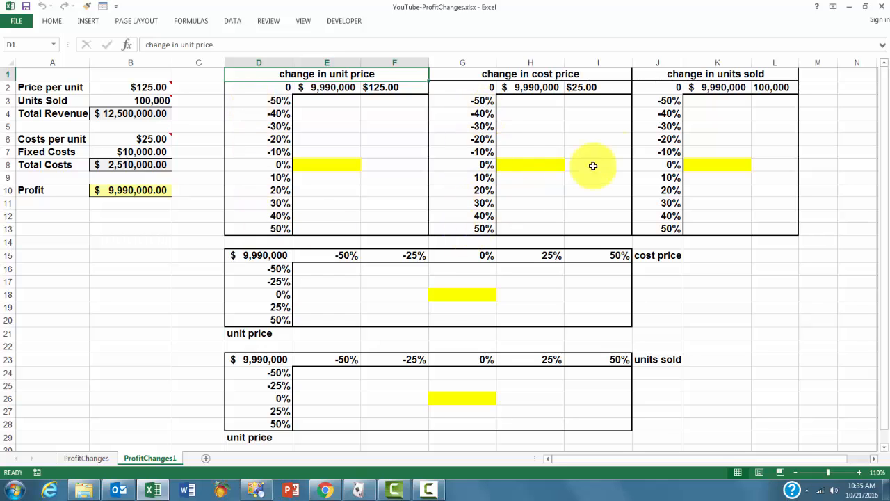
mouse_move(195, 332)
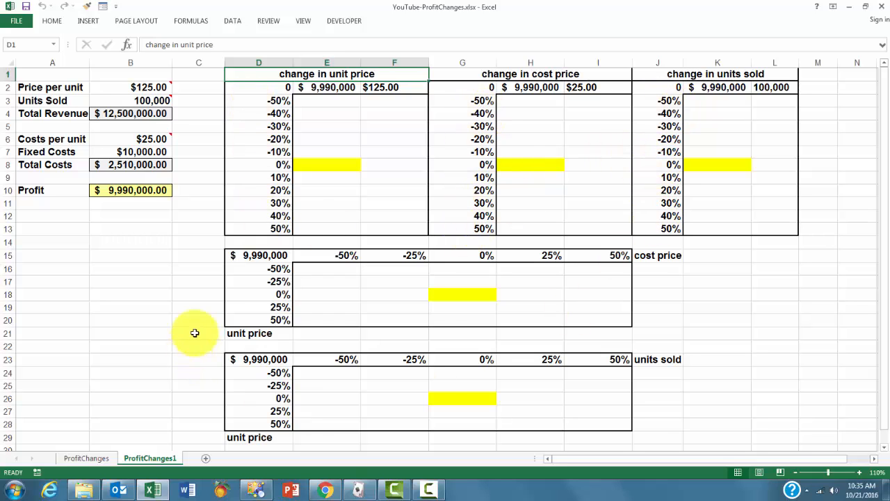
mouse_move(233, 372)
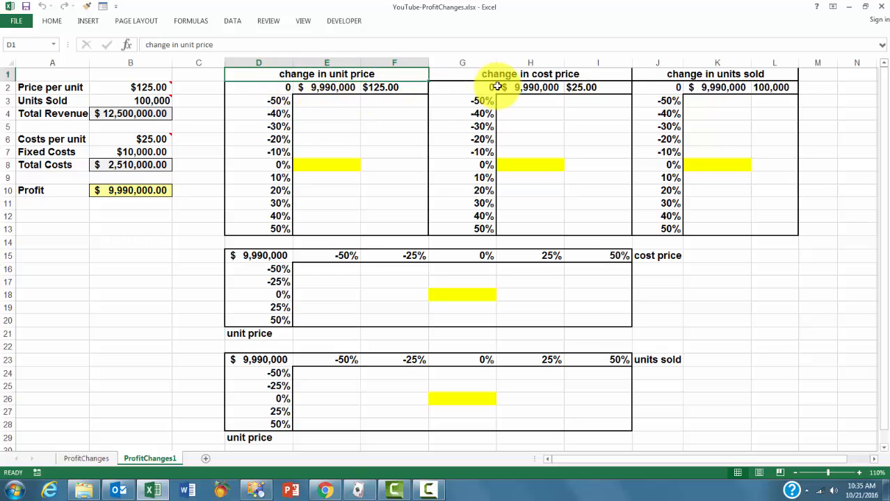
mouse_move(247, 119)
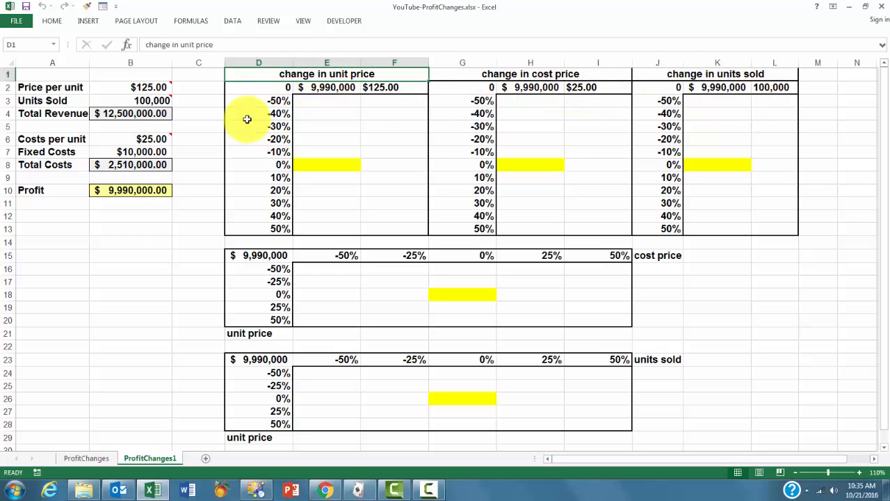
mouse_move(210, 112)
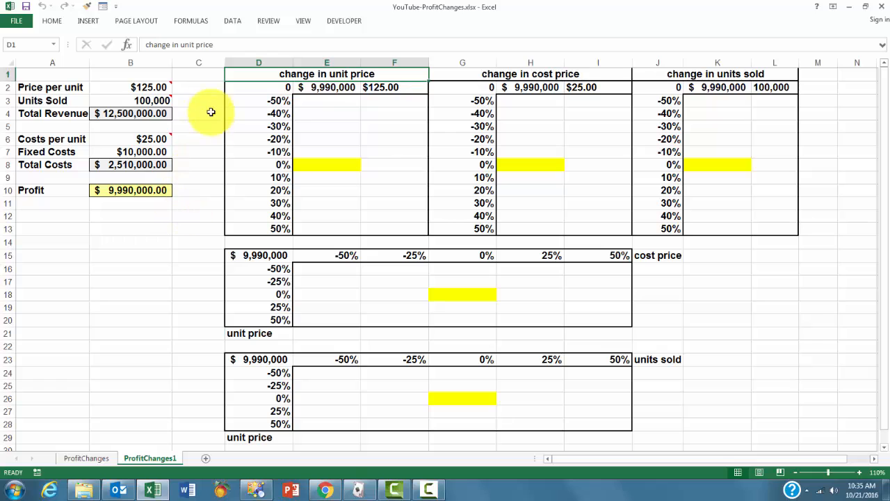
left_click(283, 87)
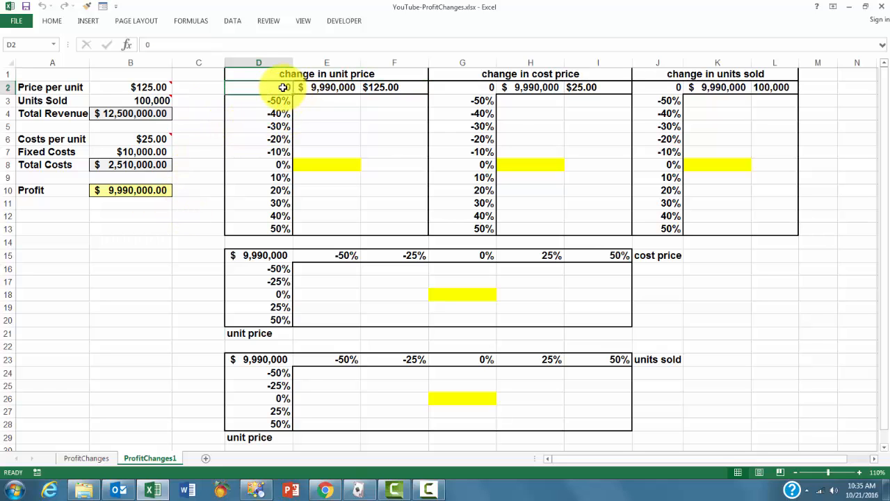
left_click(327, 87)
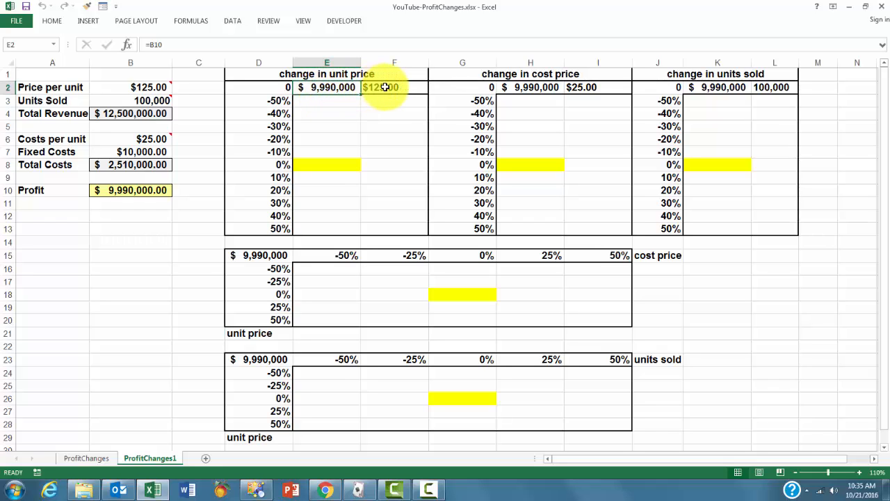
left_click(395, 87)
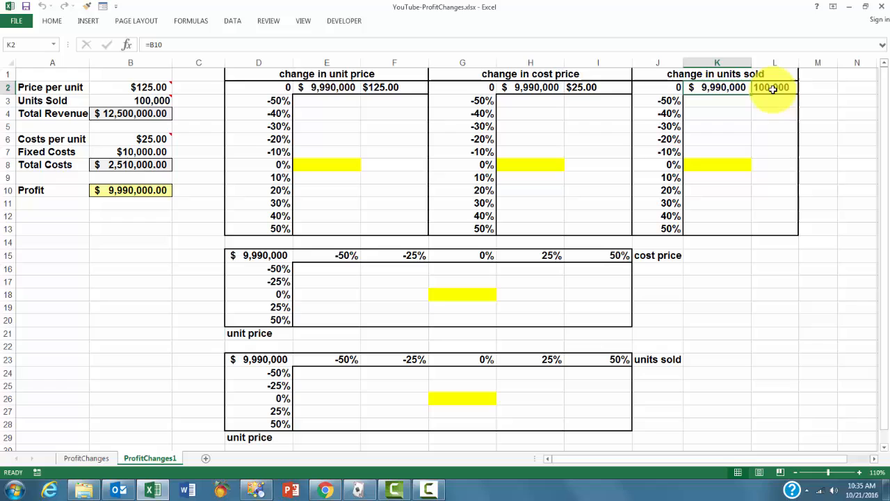
mouse_move(347, 315)
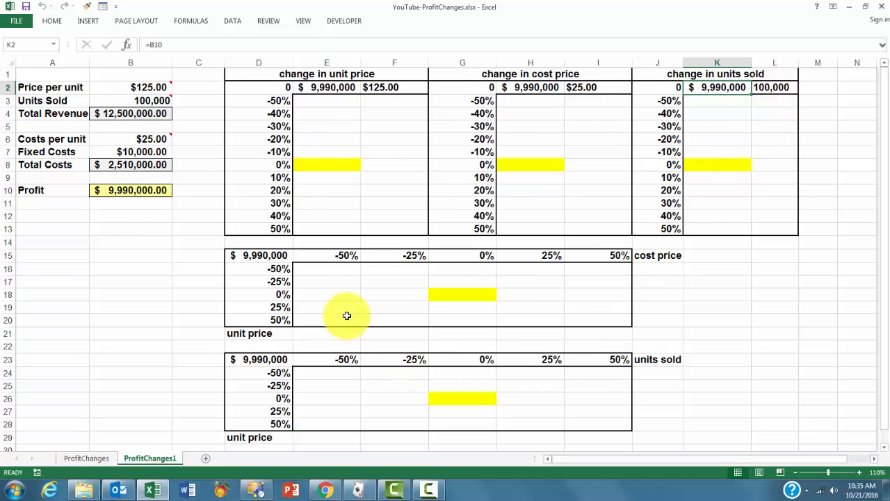
left_click(258, 255)
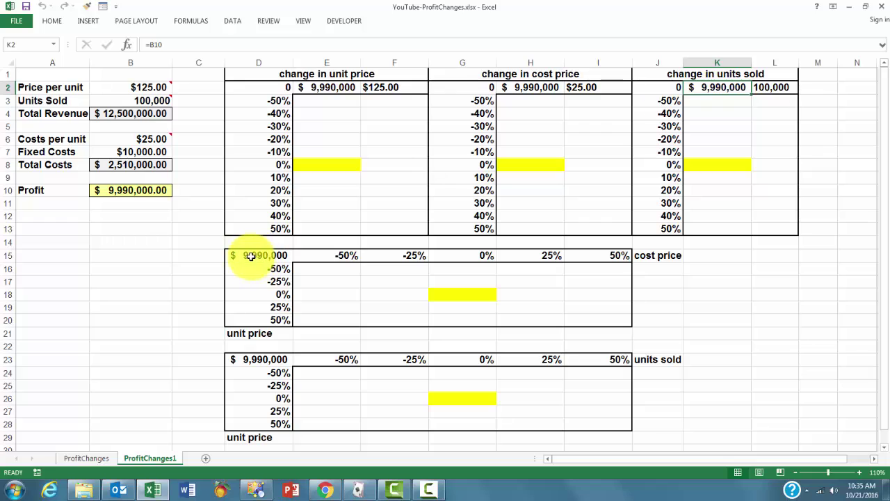
left_click(258, 255)
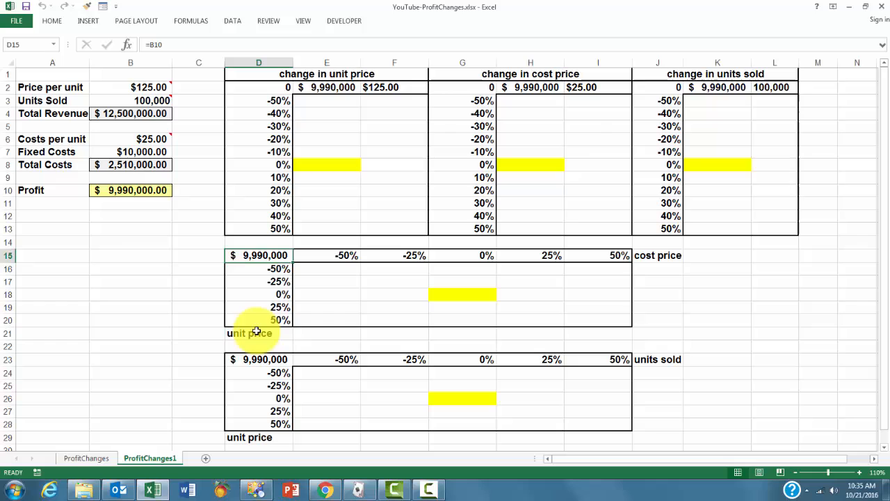
mouse_move(251, 378)
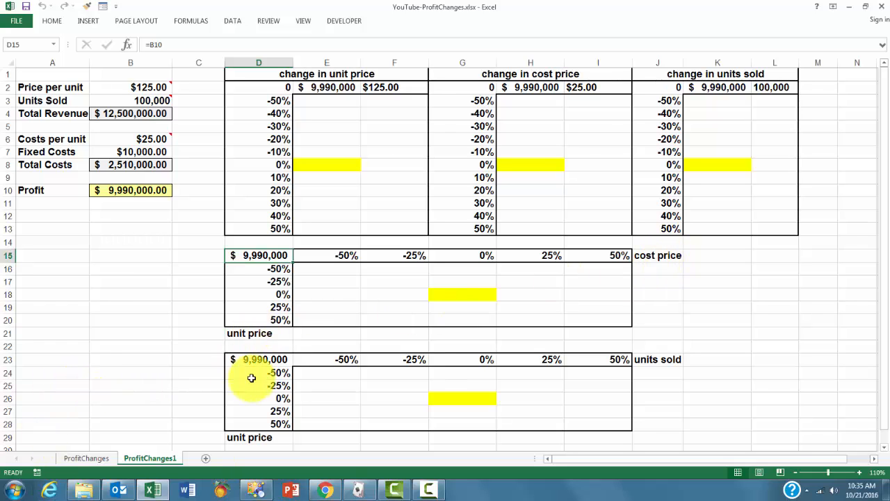
left_click(258, 358)
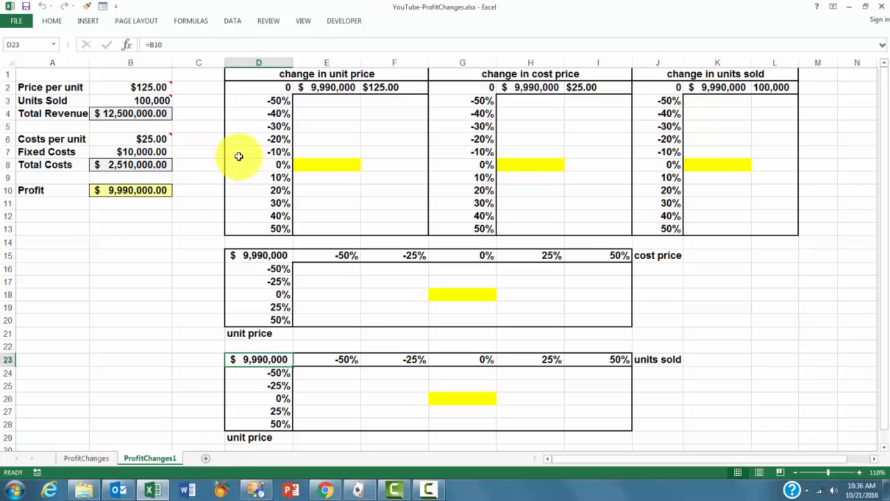
mouse_move(674, 101)
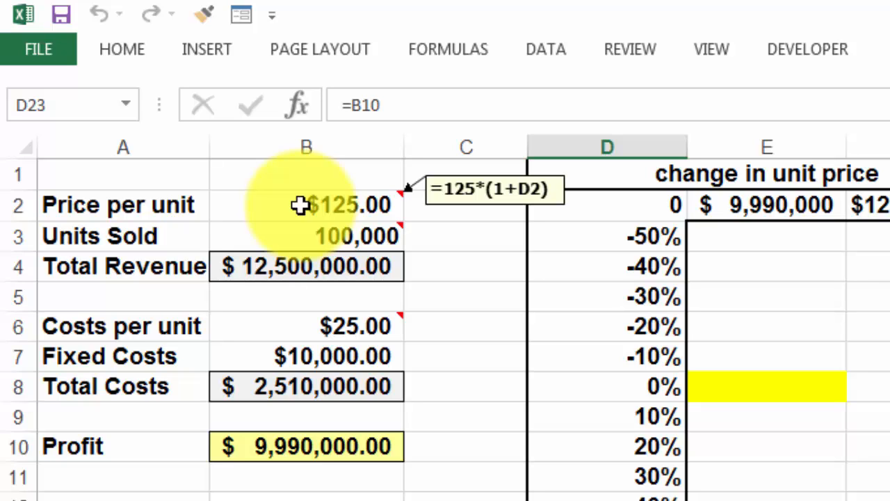
mouse_move(640, 202)
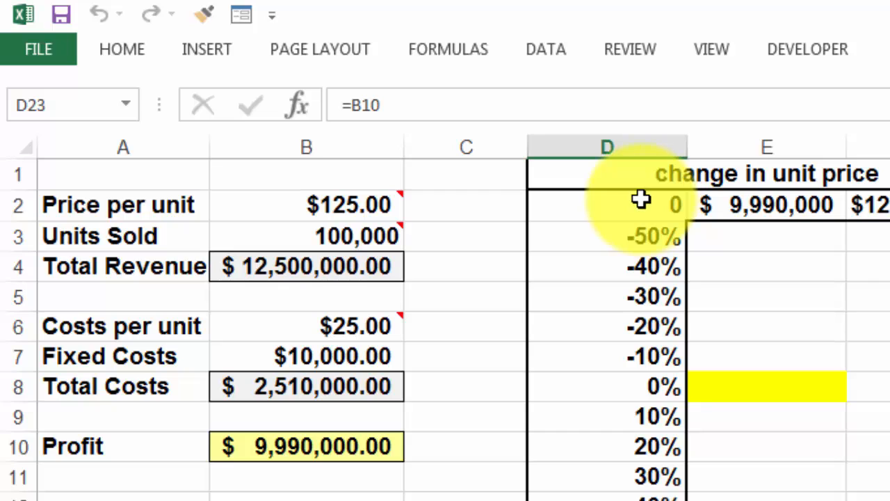
mouse_move(306, 236)
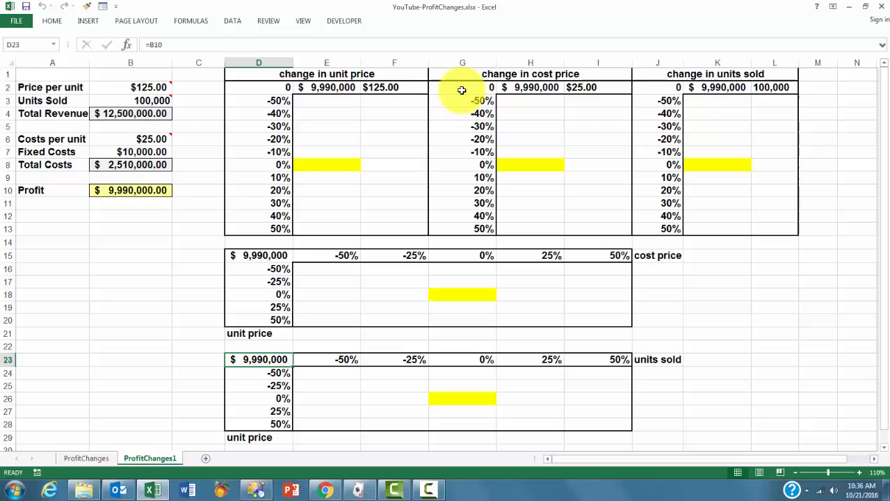
mouse_move(485, 137)
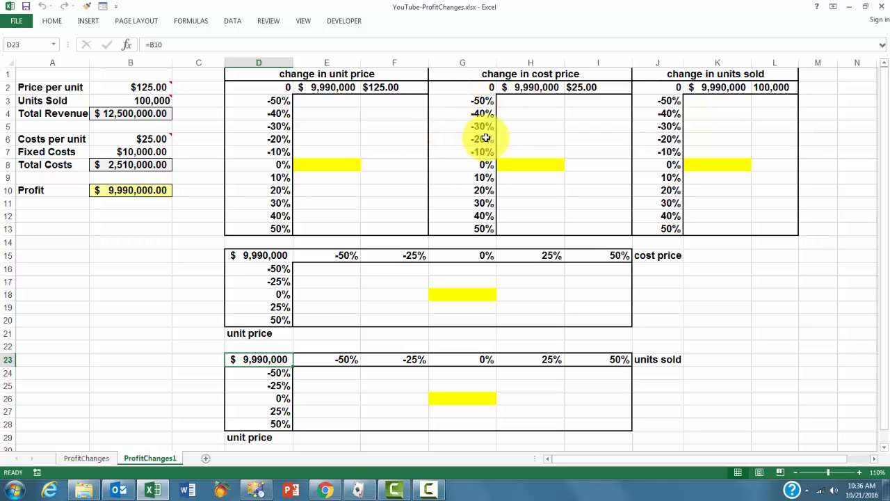
mouse_move(377, 206)
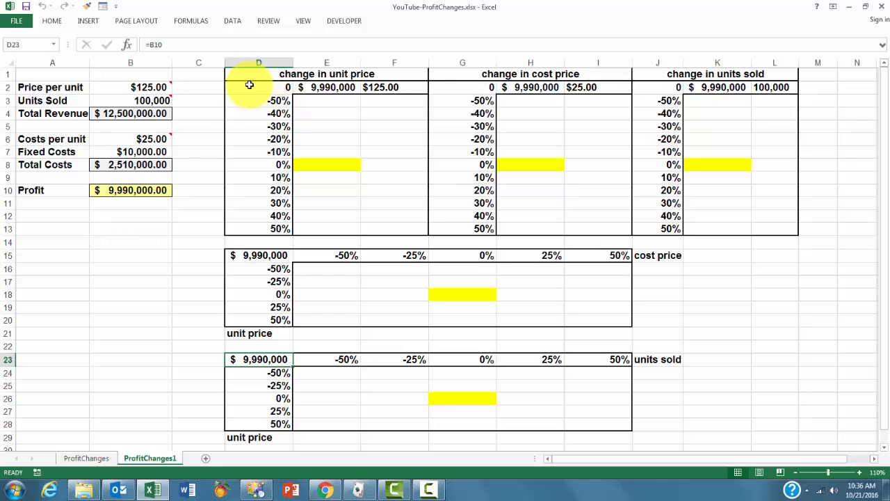
Select the change in unit price table from D1 to F13, including its headings
left_click_drag(258, 87, 258, 139)
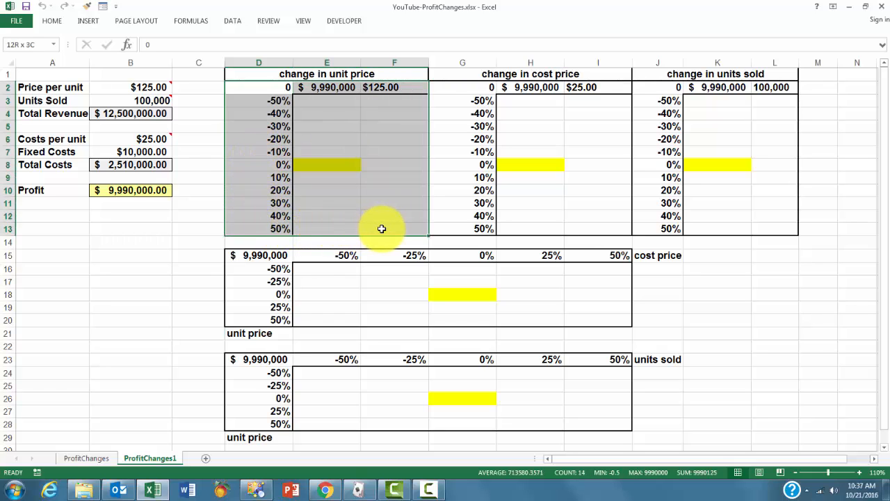
left_click(259, 87)
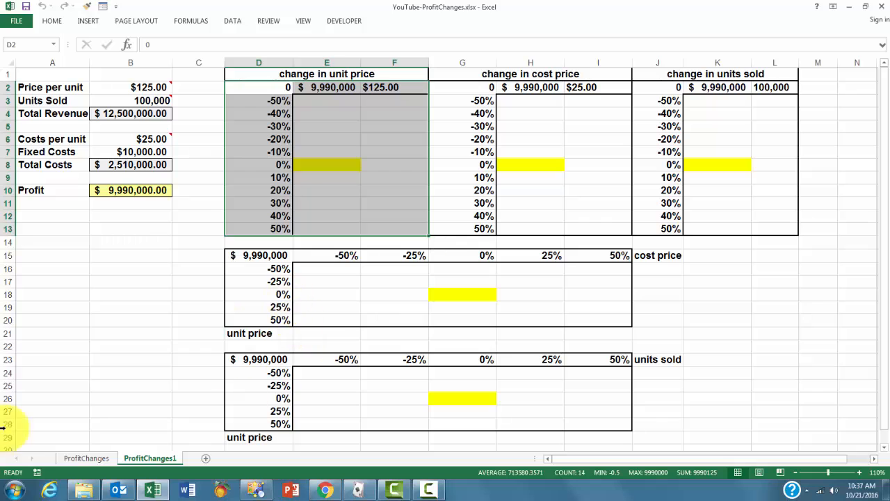
On the completed ProfitChanges sheet, select the filled unit price table D2:F13
left_click(86, 457)
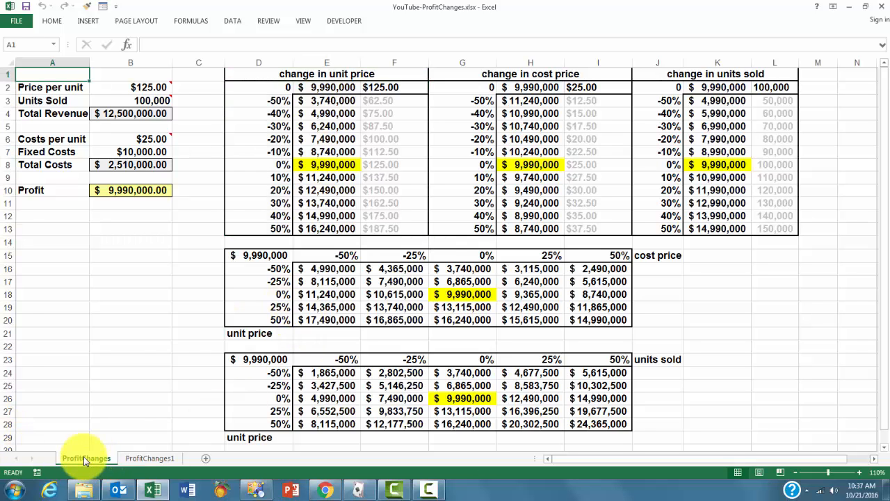
mouse_move(261, 87)
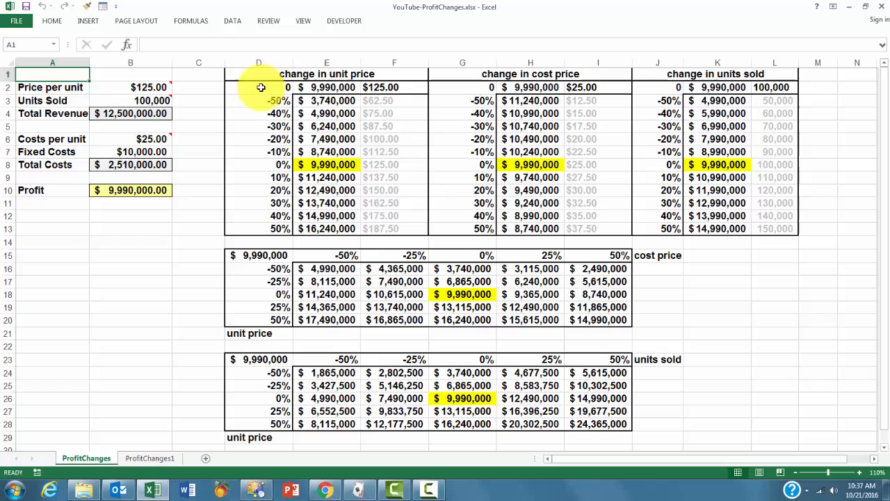
left_click_drag(261, 87, 355, 228)
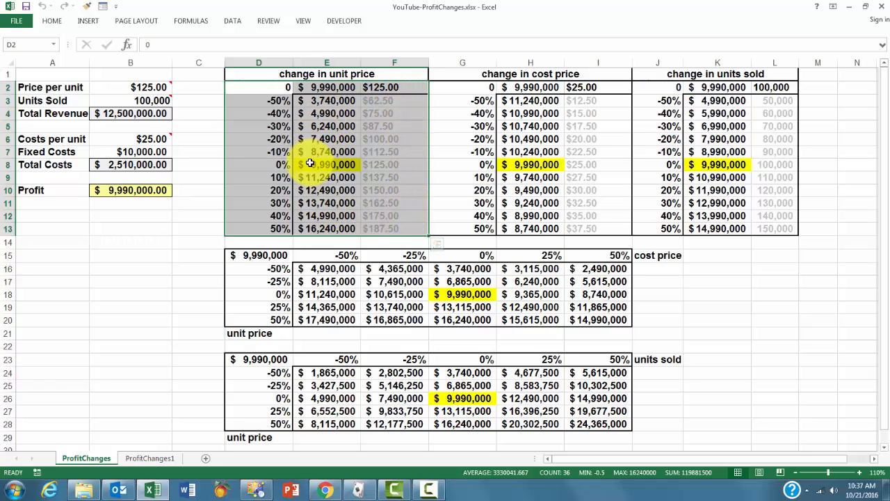
mouse_move(341, 138)
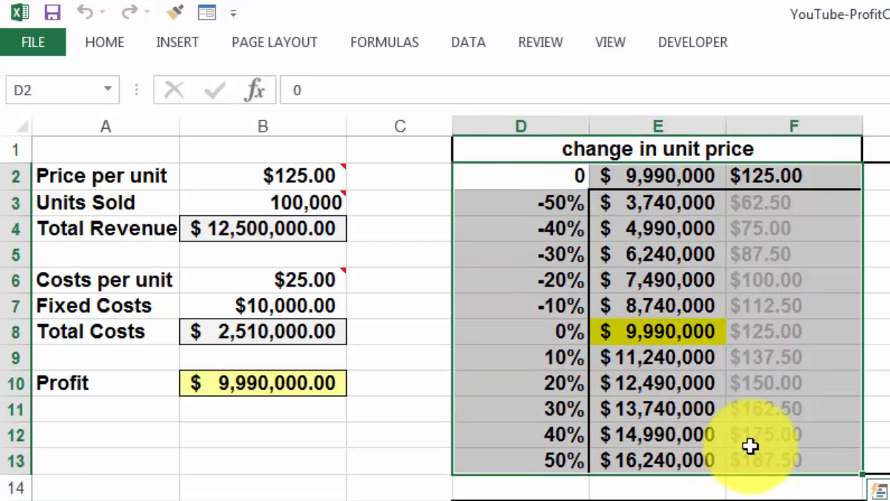
mouse_move(587, 339)
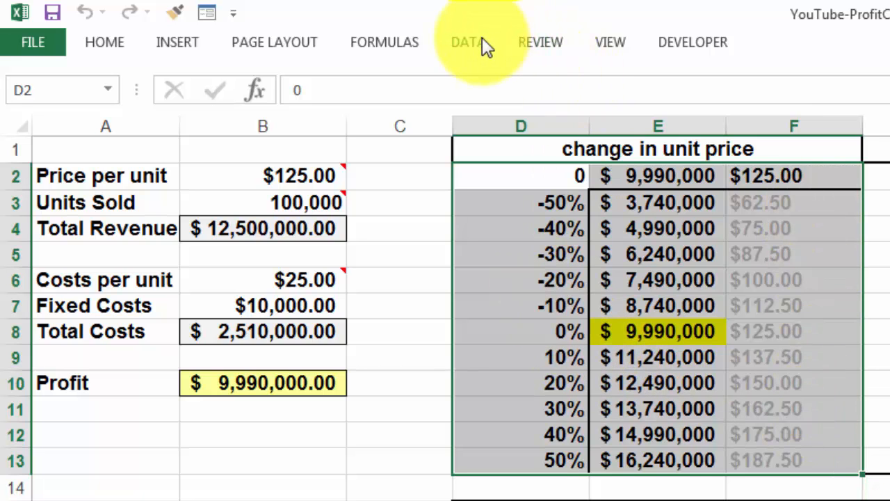
left_click(466, 42)
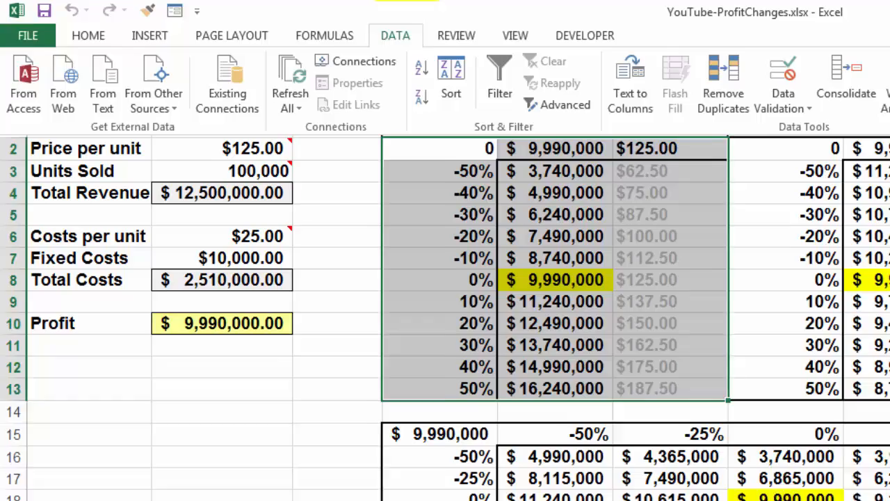
left_click(825, 75)
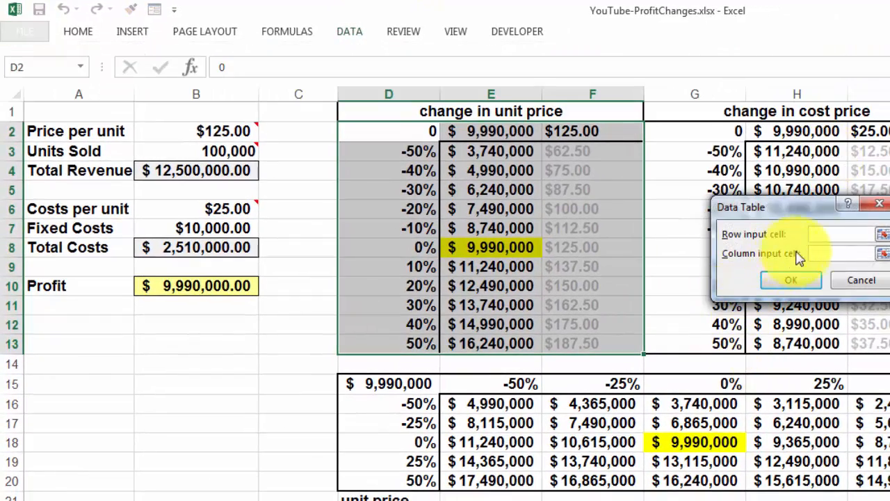
left_click(820, 253)
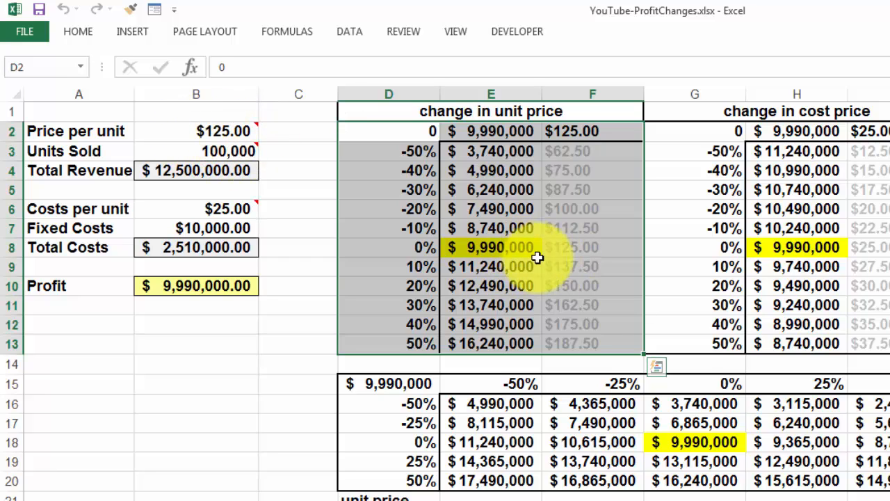
mouse_move(589, 130)
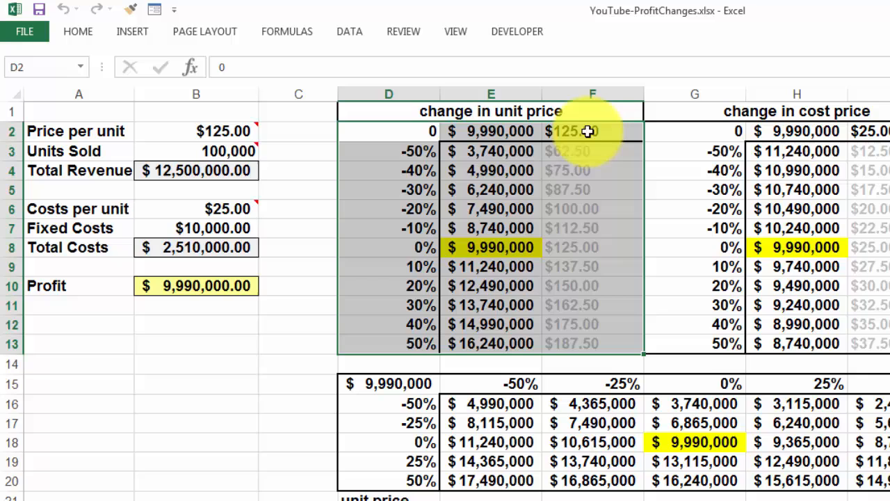
mouse_move(574, 156)
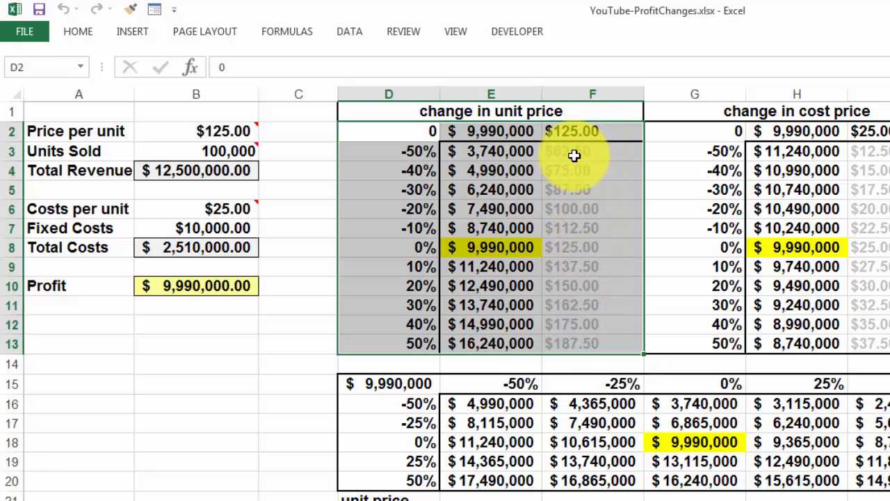
mouse_move(571, 207)
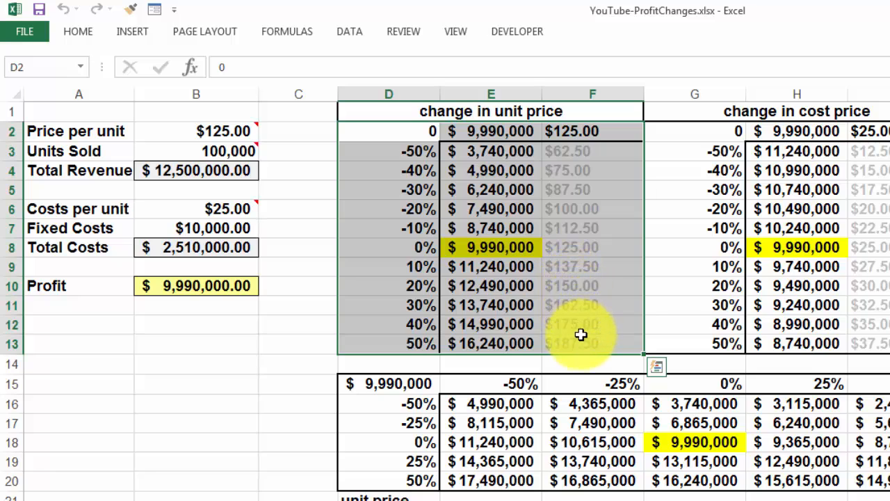
left_click(388, 247)
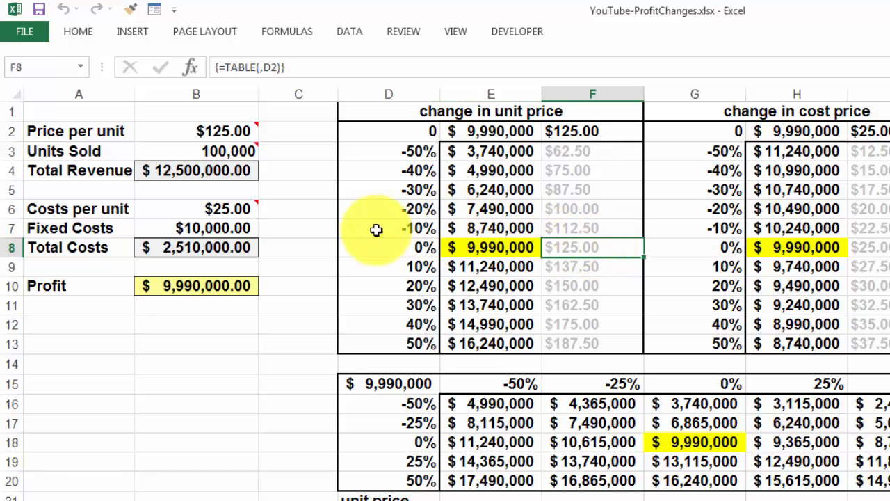
left_click(388, 228)
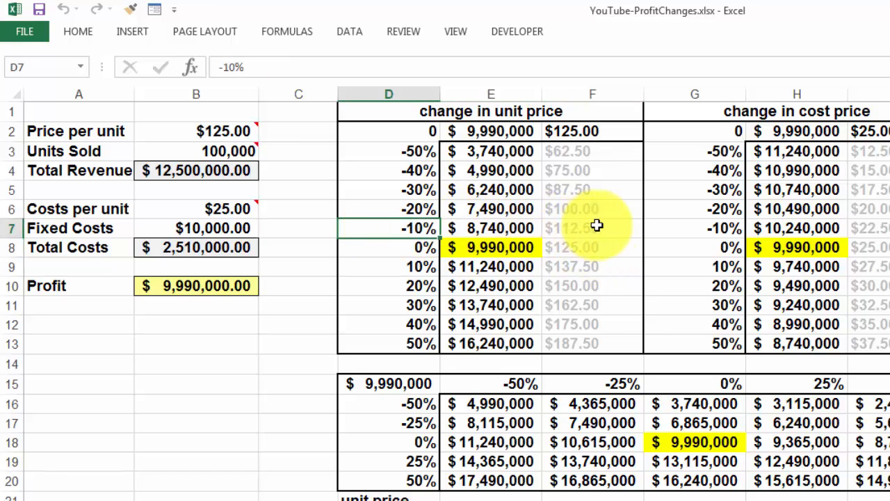
left_click(592, 228)
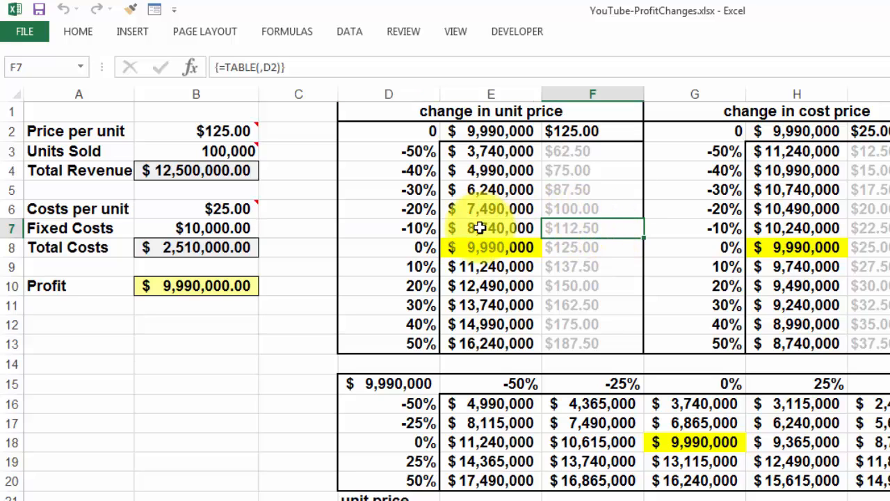
left_click(491, 227)
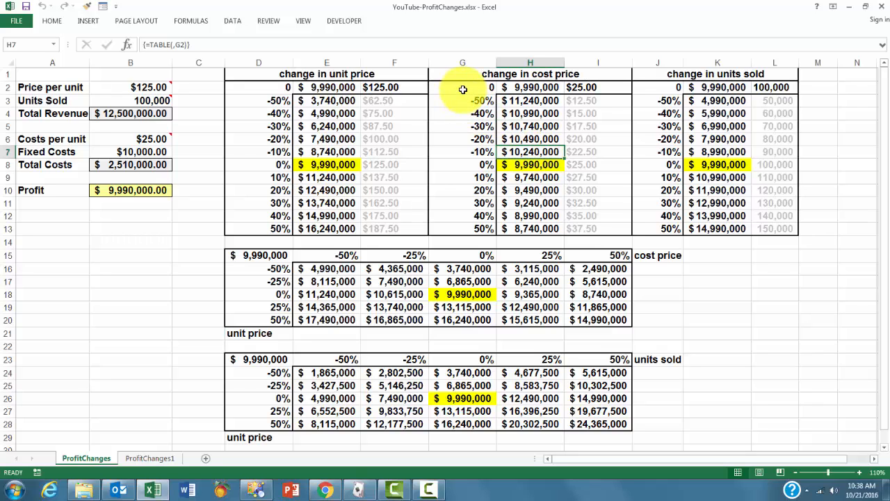
Review input cell G2 and select down from it in the G column
left_click(462, 87)
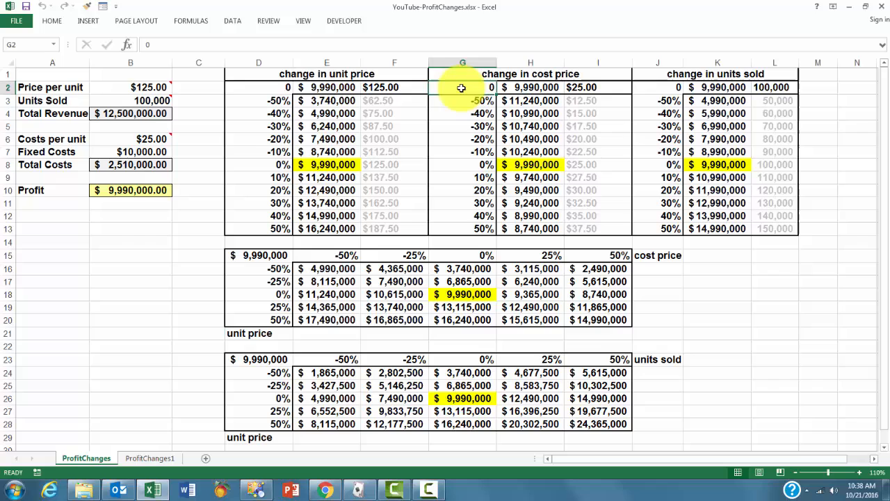
left_click_drag(462, 87, 462, 190)
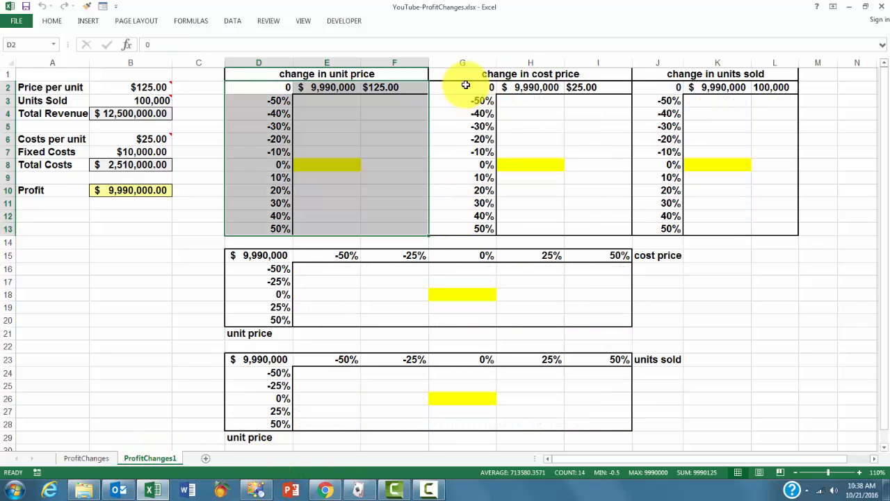
Turn G2:I13 into a one-variable data table with column input cell $G$2
left_click_drag(466, 85, 576, 231)
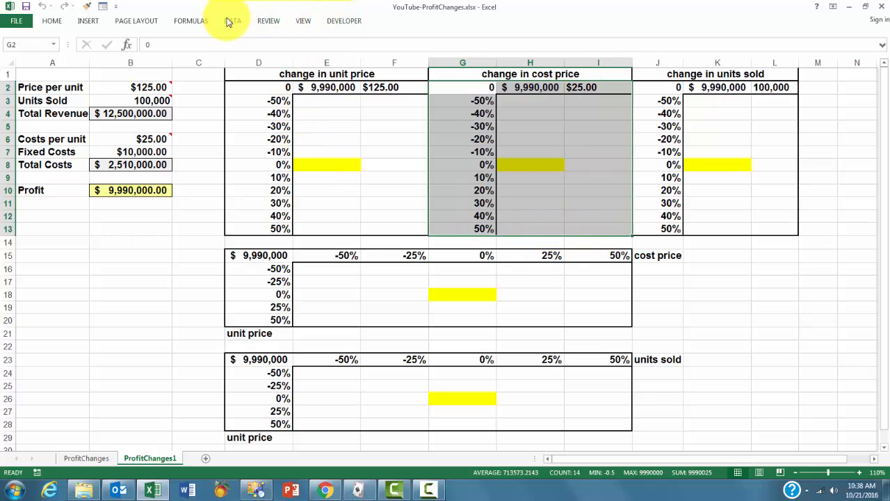
left_click(233, 20)
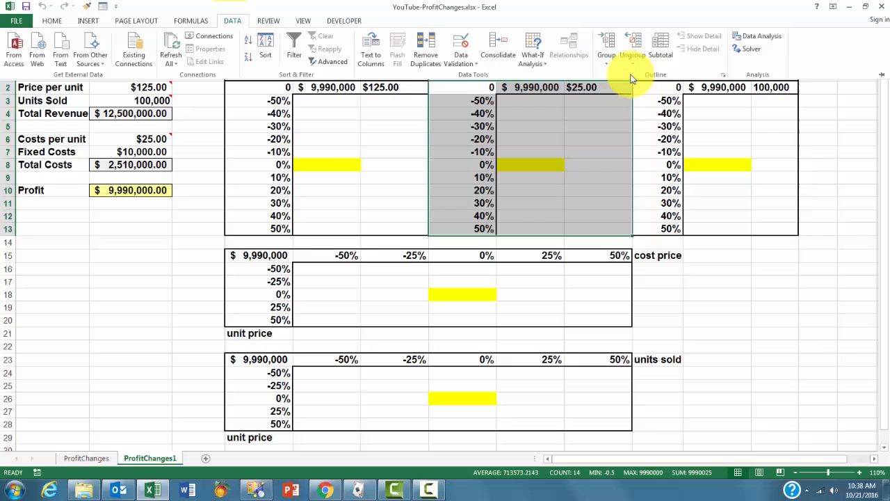
left_click(533, 49)
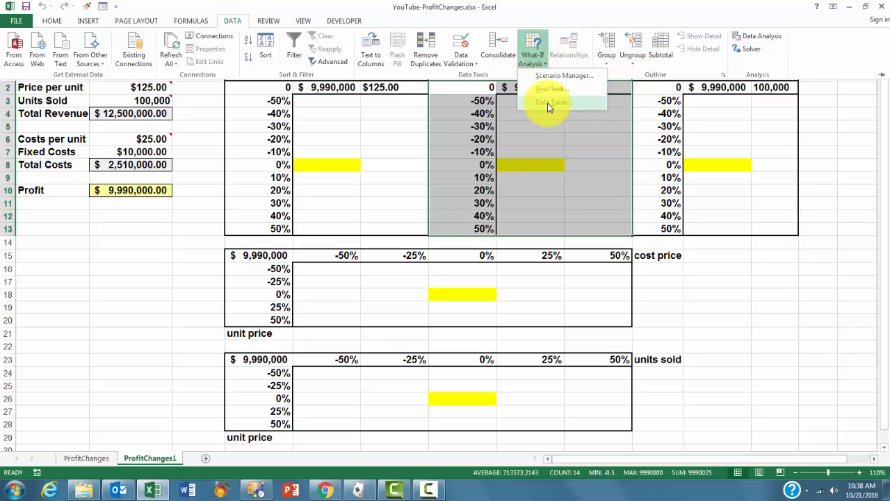
left_click(552, 102)
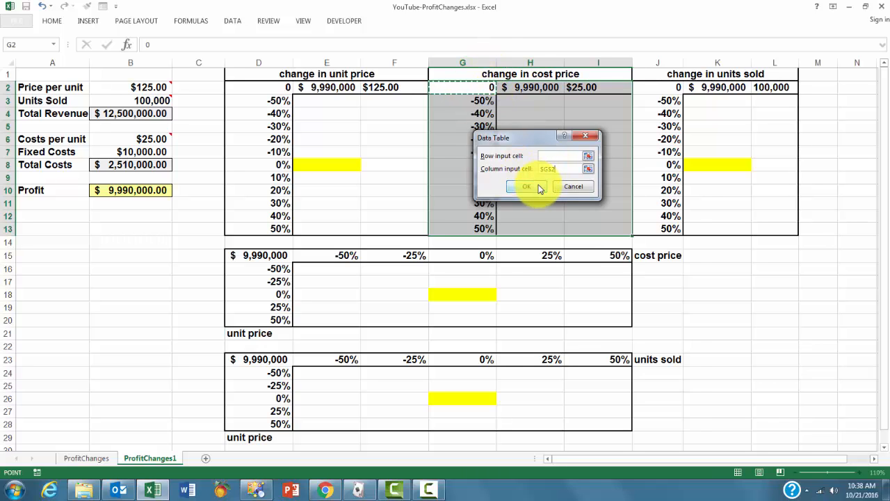
left_click(526, 186)
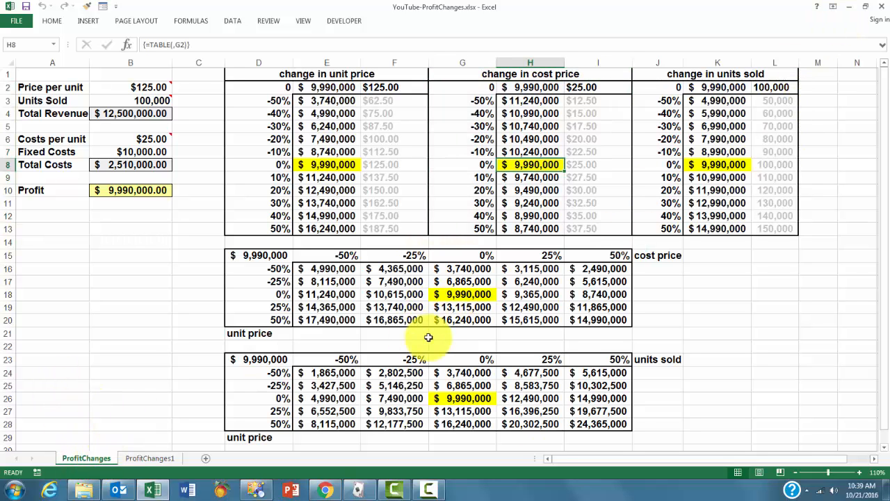
Inspect F18's {=TABLE(G2,D2)} formula, then return to ProfitChanges1
left_click(394, 294)
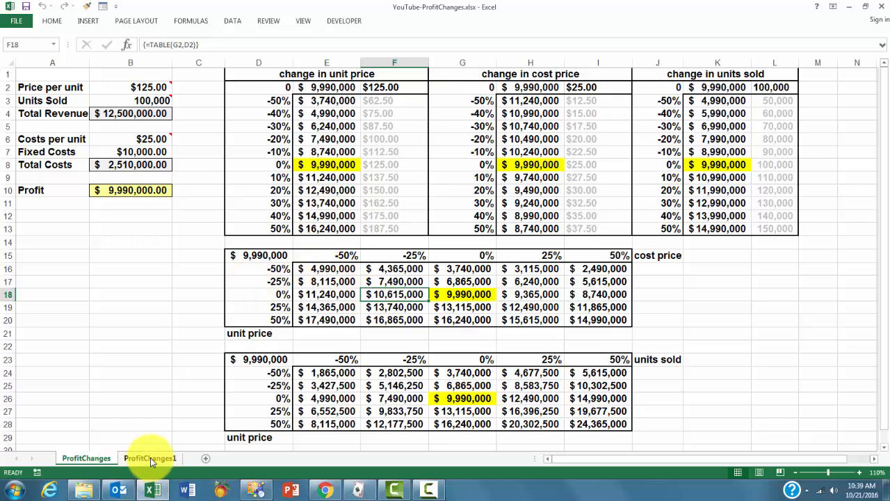
left_click(150, 458)
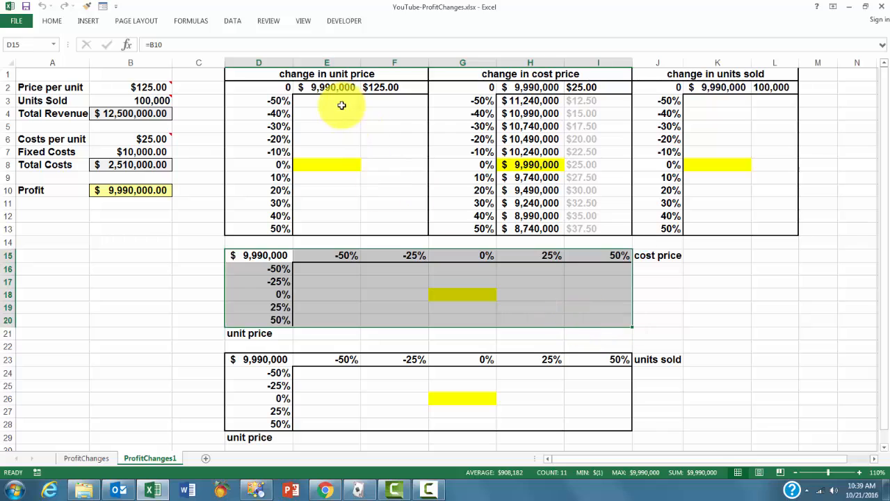
mouse_move(233, 20)
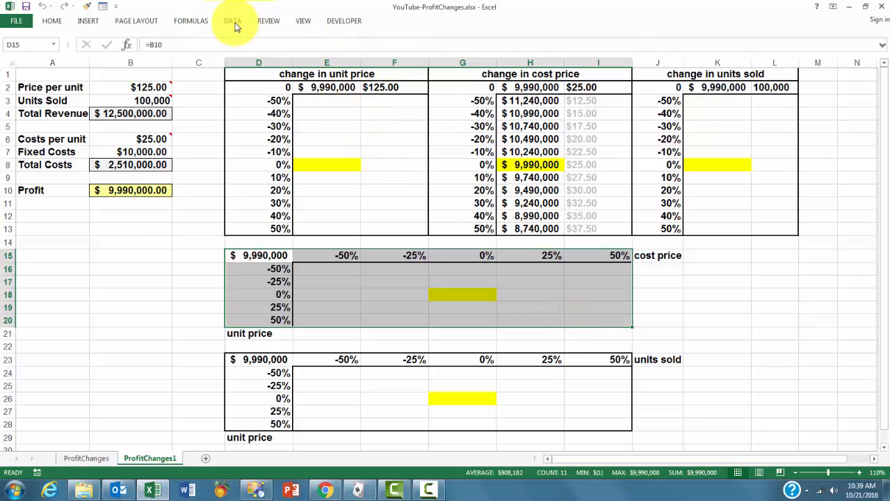
Create the two-variable data table on D15:I20 with row input $D$2 and column input $G$2
left_click(233, 20)
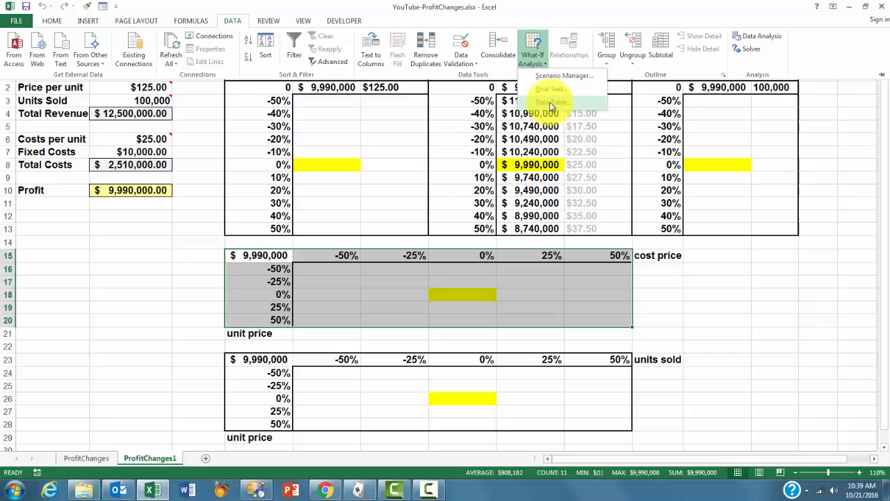
left_click(552, 102)
type("$D$2")
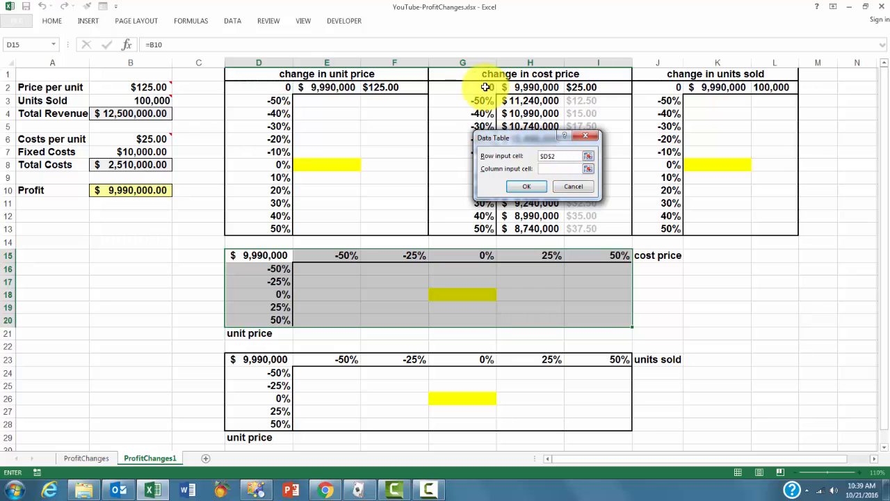
left_click(462, 87)
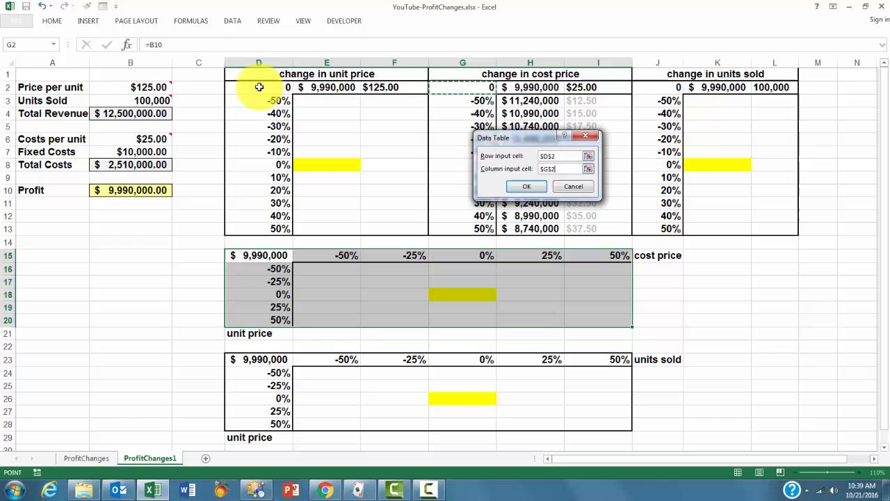
mouse_move(526, 187)
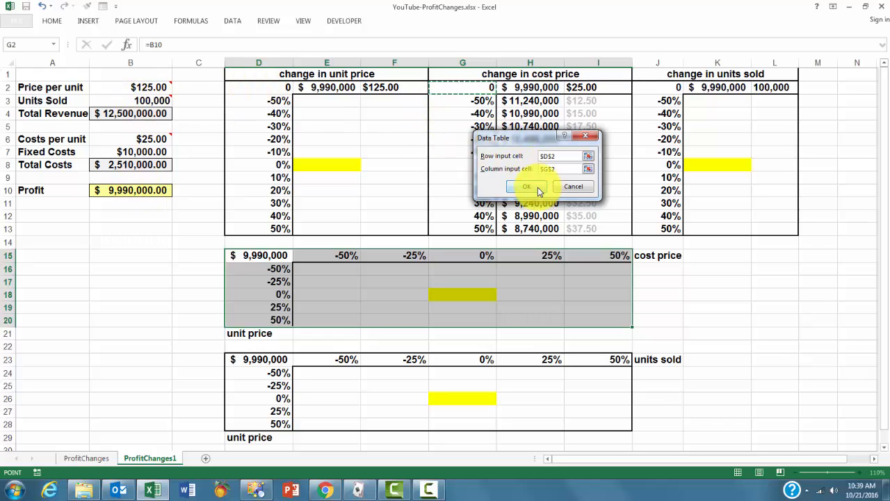
left_click(526, 186)
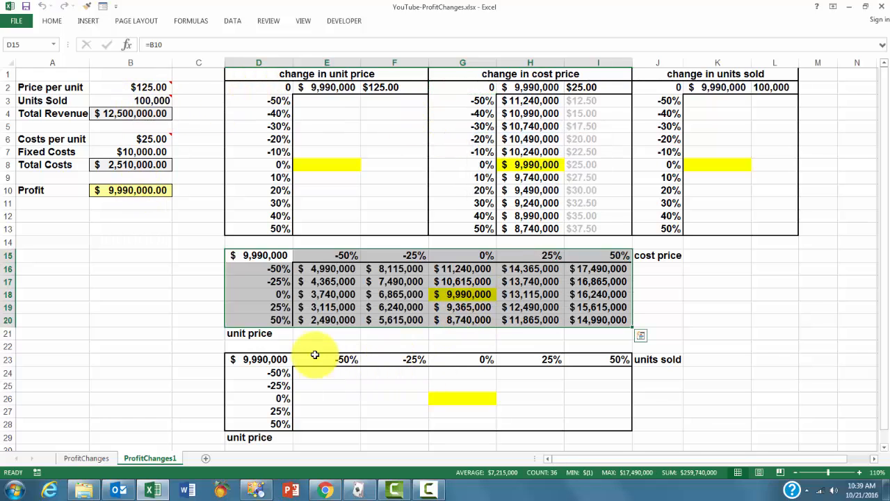
left_click(85, 458)
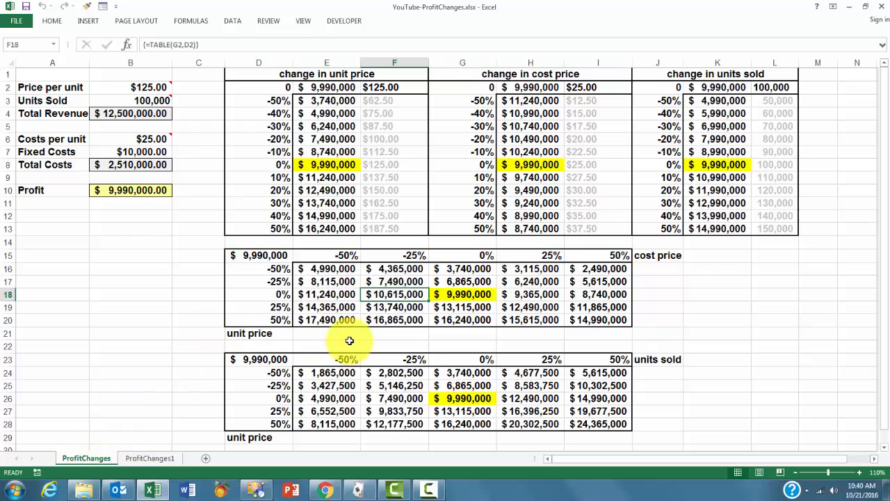
left_click(326, 398)
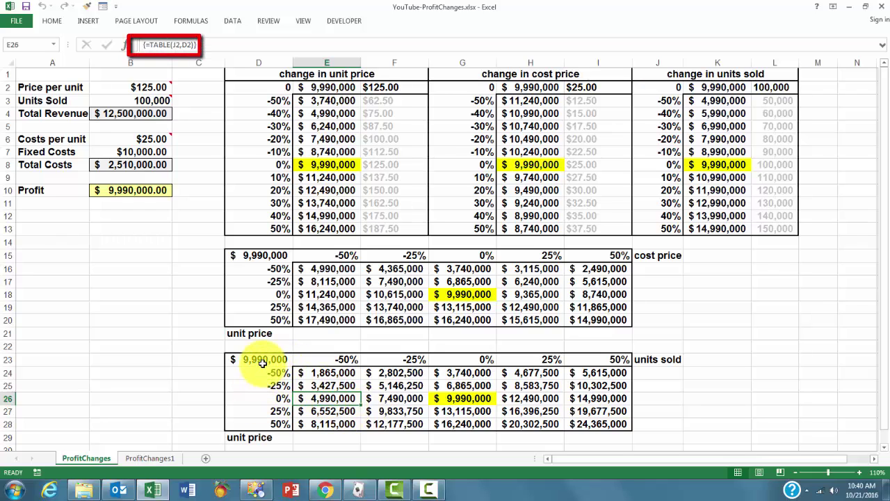
mouse_move(658, 87)
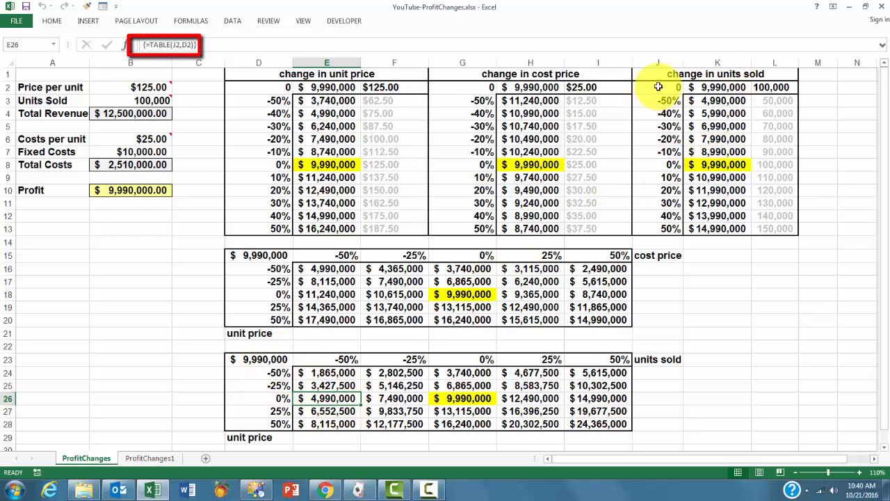
mouse_move(358, 281)
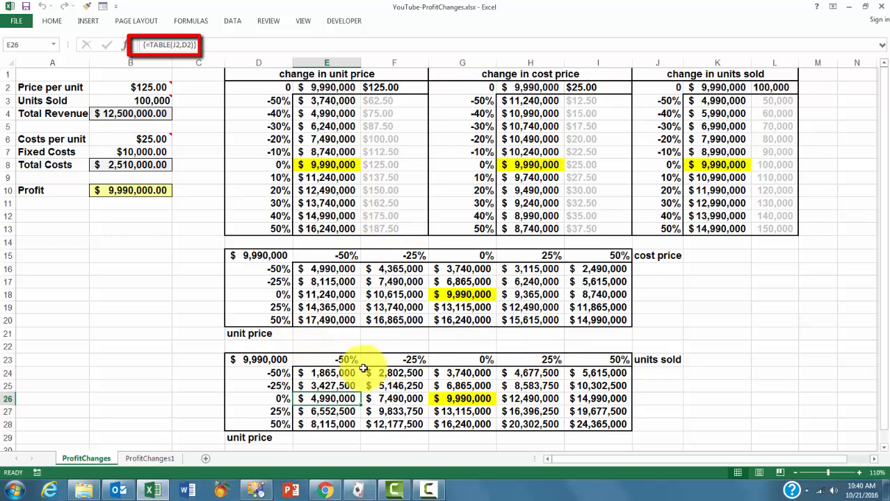
mouse_move(254, 387)
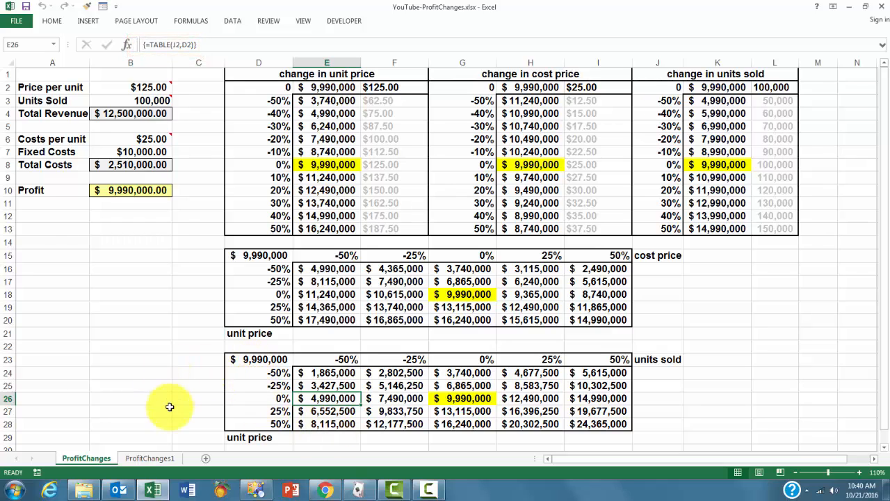
mouse_move(160, 366)
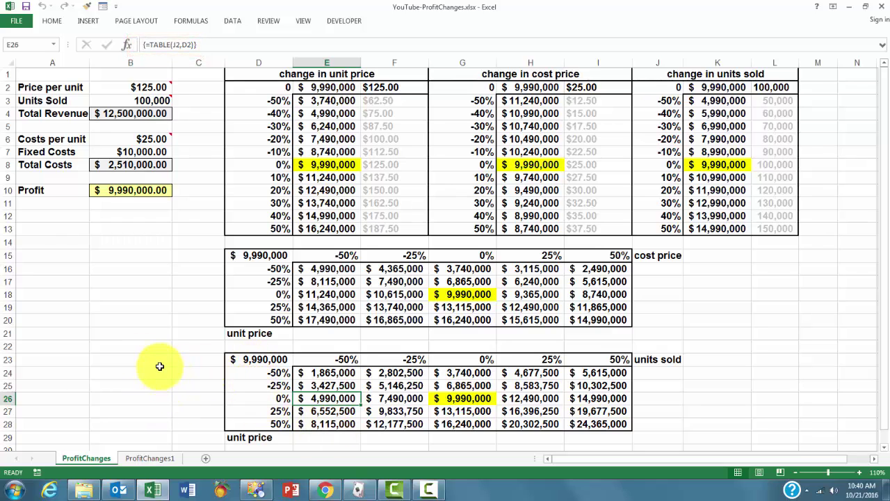